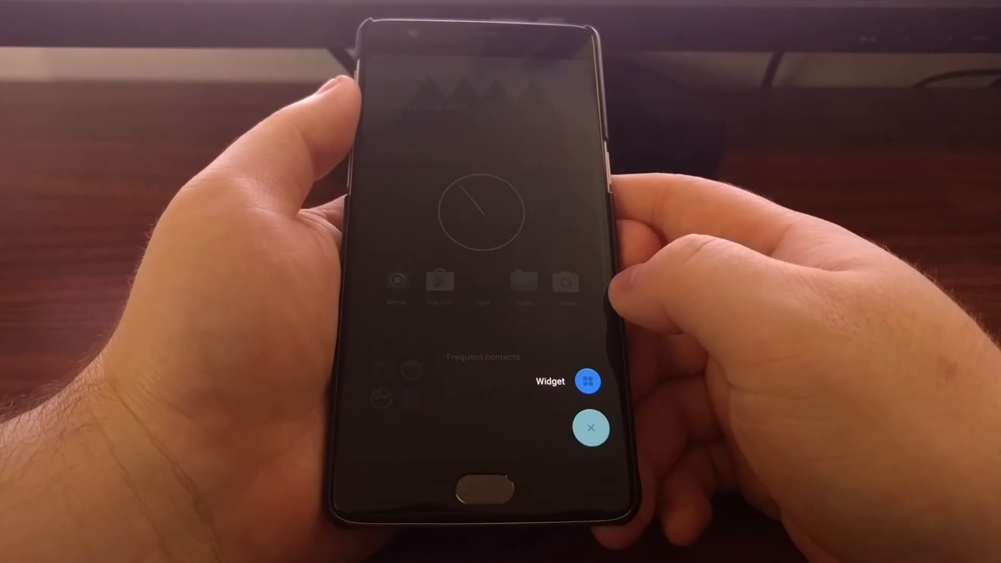
Step: Add the Dark battery ampere widget to the shelf and save a memo reading 'Test'
left_click(587, 382)
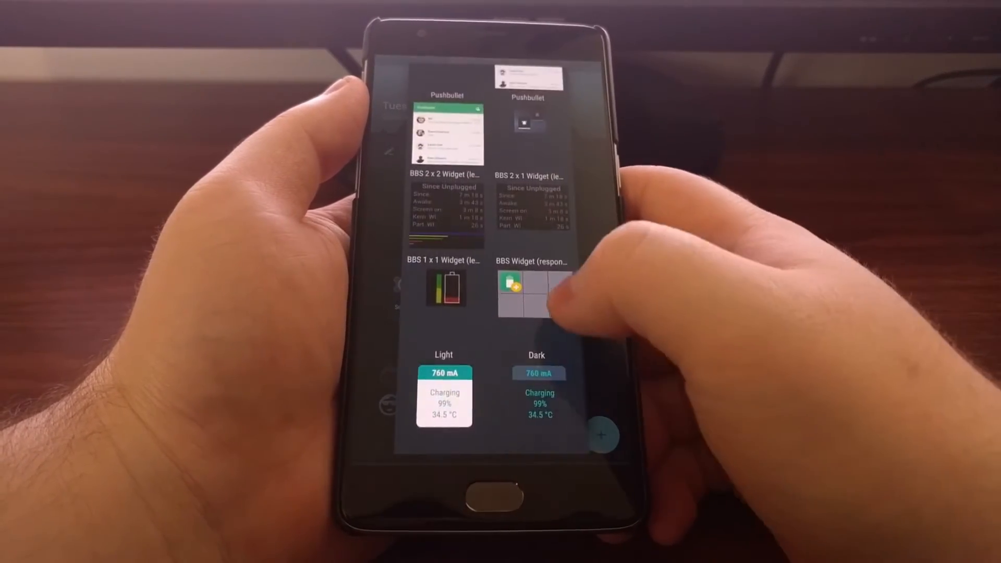
scroll("down", 3)
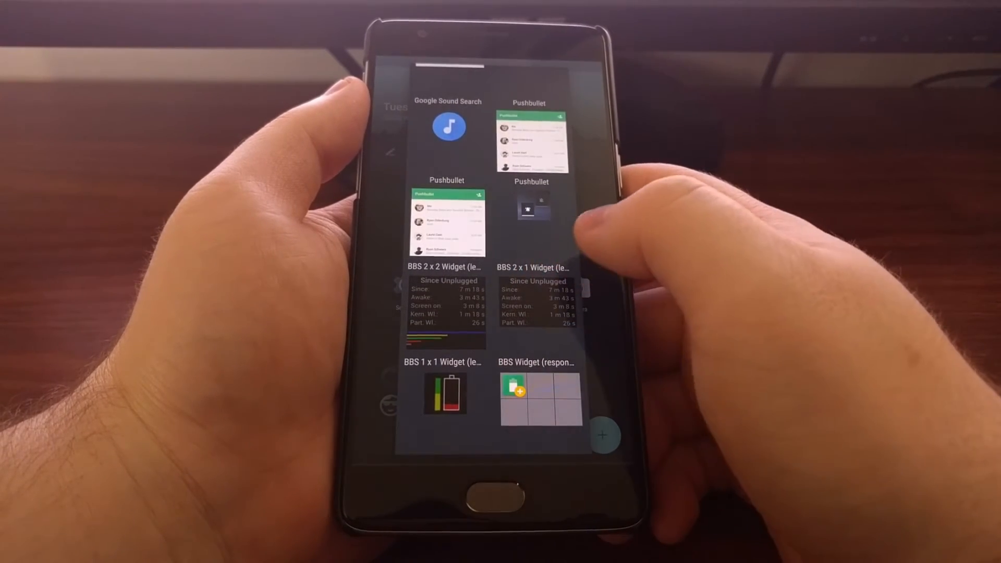
scroll("down", 3)
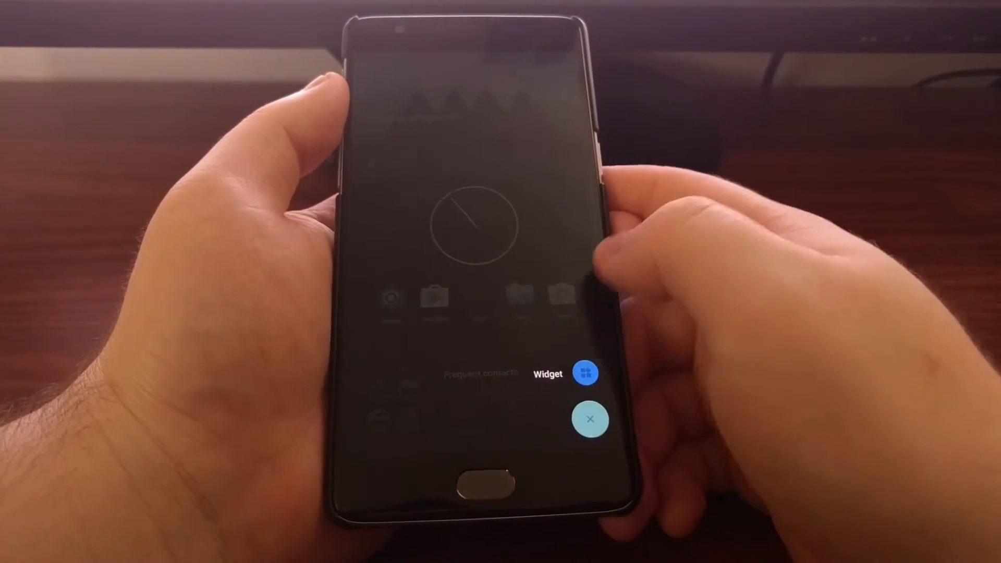
left_click(587, 374)
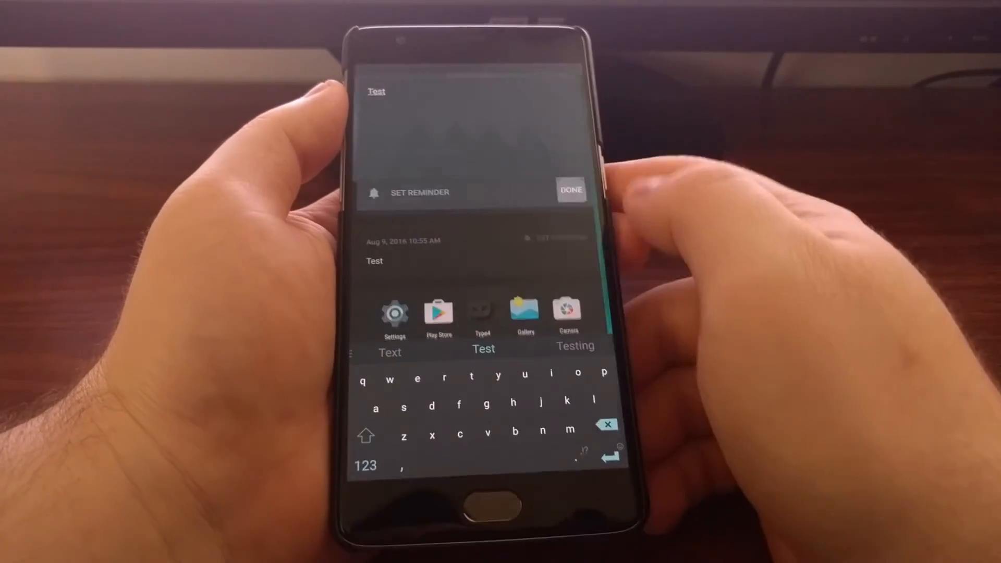
left_click(571, 191)
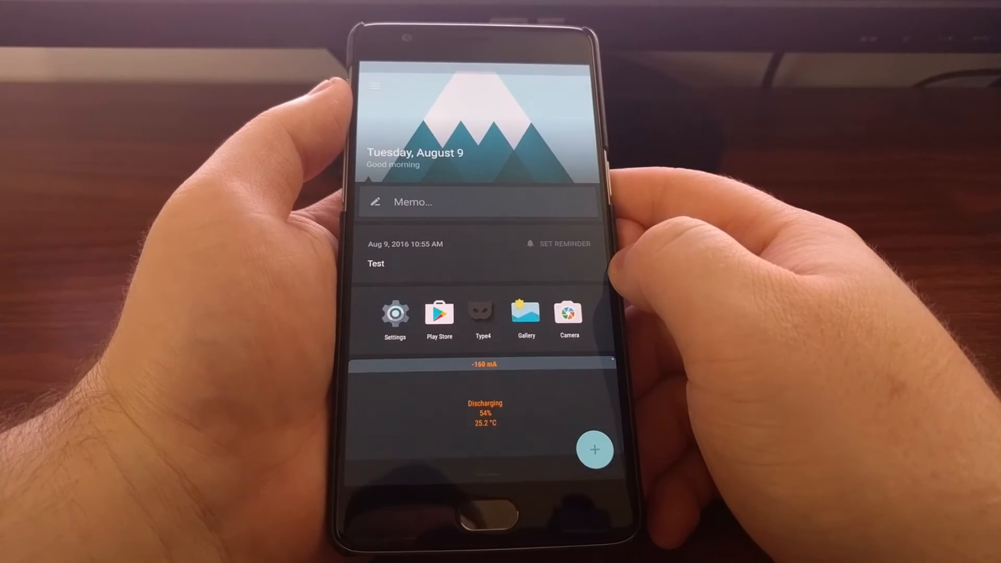